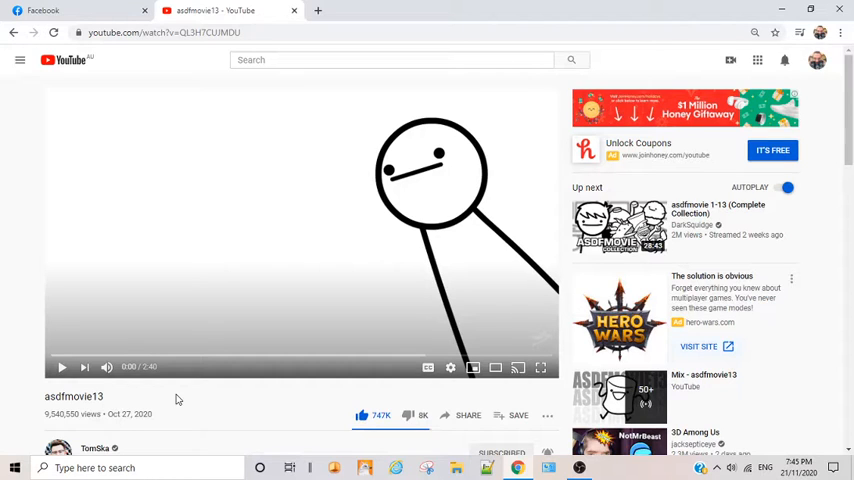
mouse_move(168, 400)
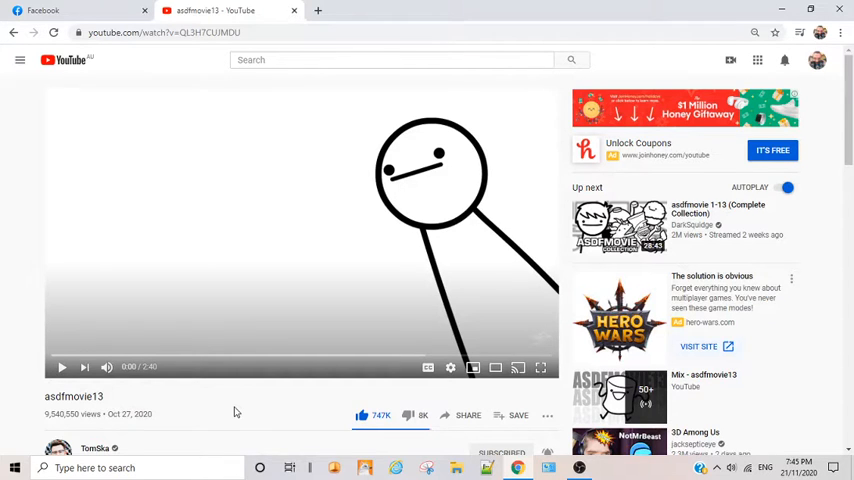
Play asdfmovie13 in full screen from the video page.
scroll("down", 3)
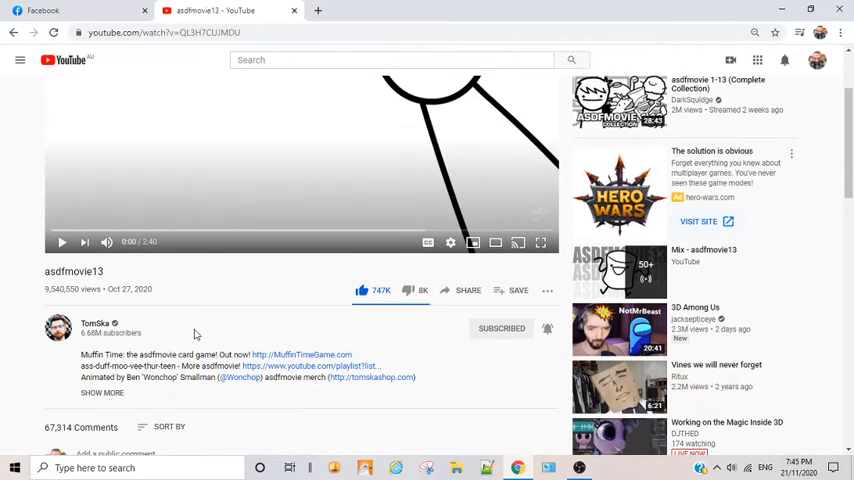
scroll("down", 3)
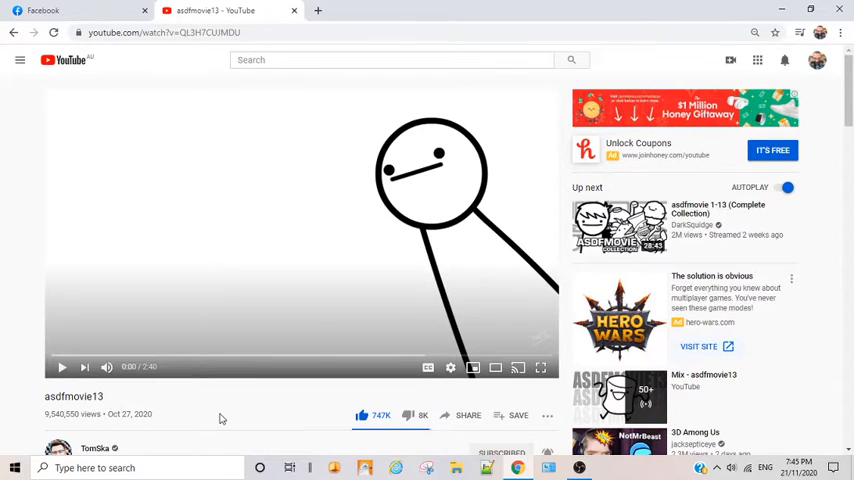
mouse_move(540, 372)
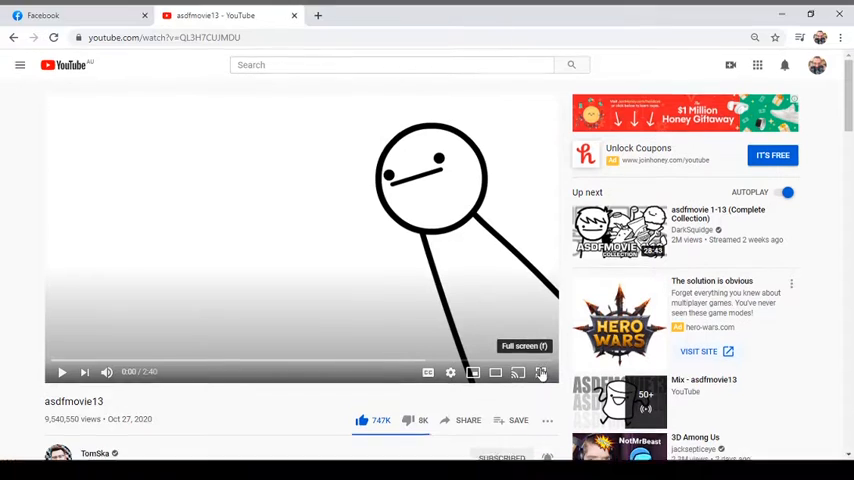
left_click(540, 372)
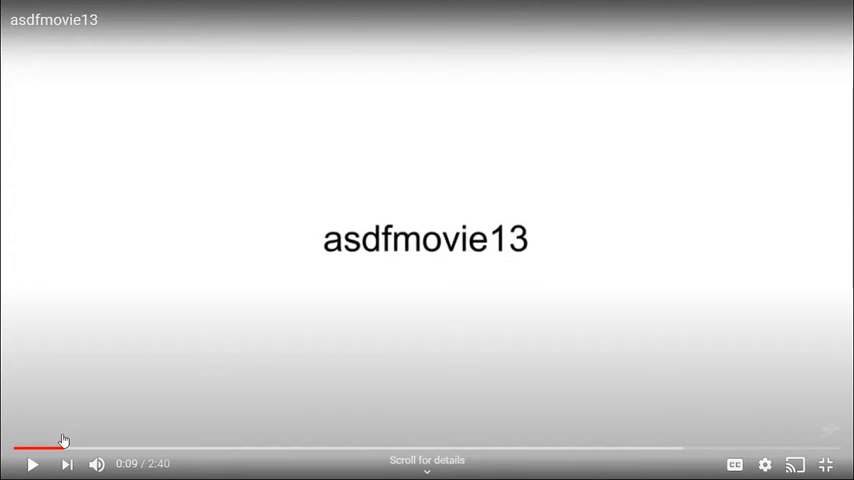
mouse_move(194, 278)
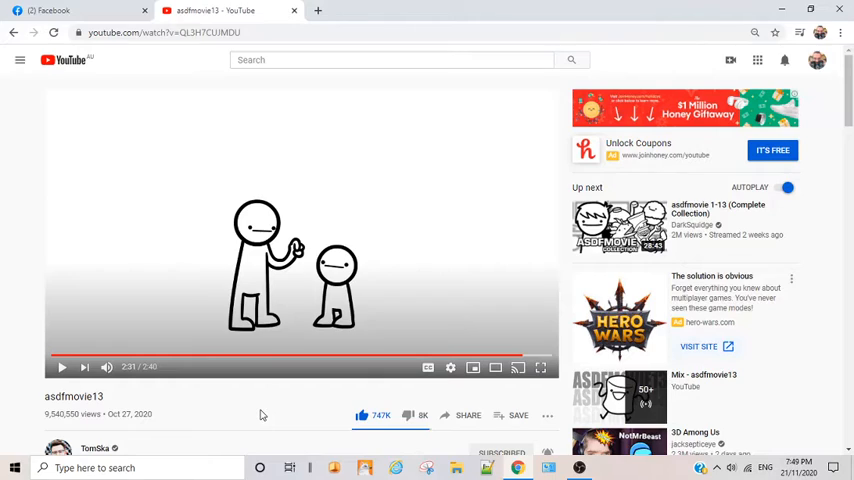
Show the FEMALE GAELIC channel's Videos list, then bring OBS to the front.
scroll("down", 3)
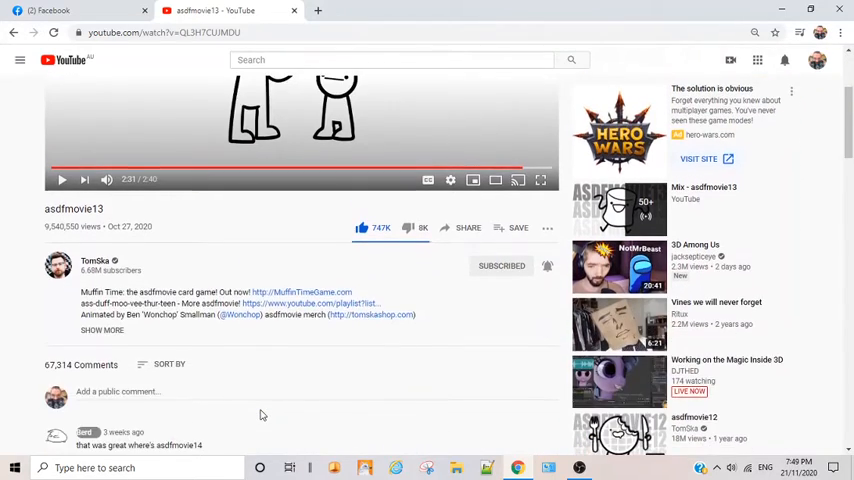
scroll("down", 3)
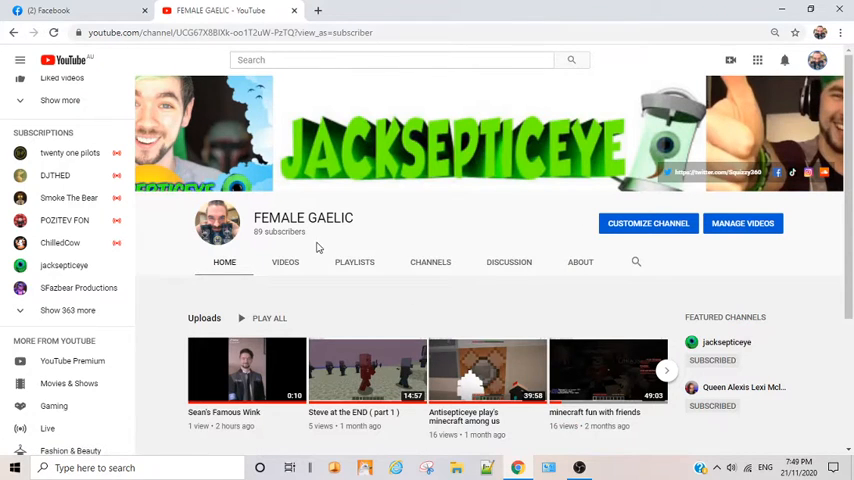
mouse_move(420, 232)
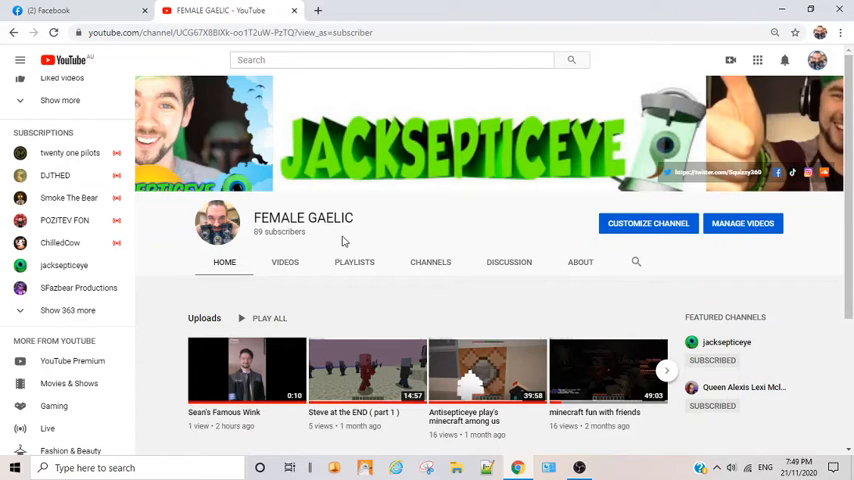
mouse_move(376, 228)
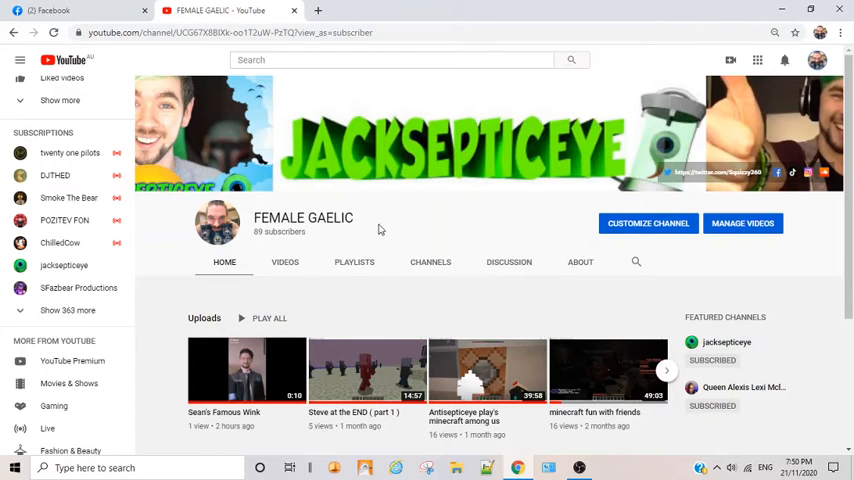
left_click(284, 262)
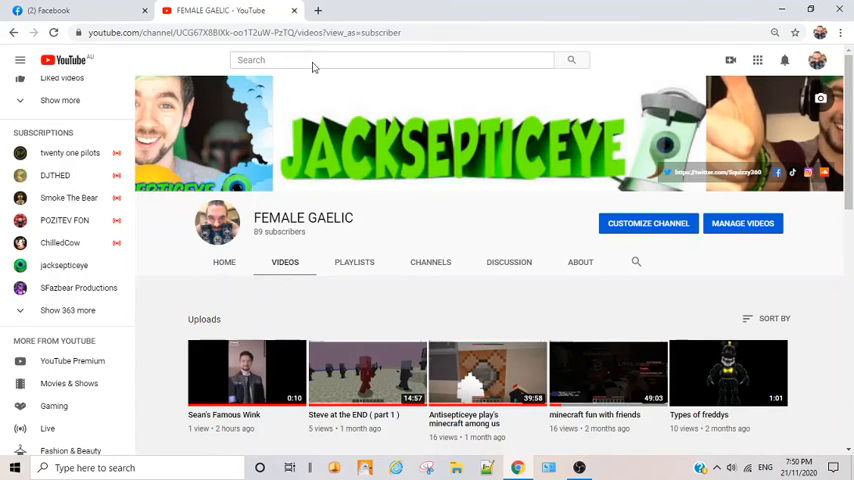
mouse_move(480, 216)
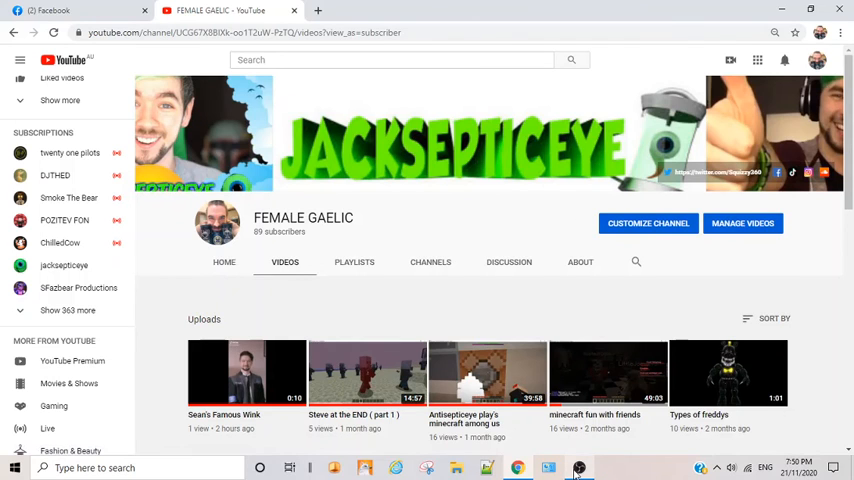
left_click(578, 468)
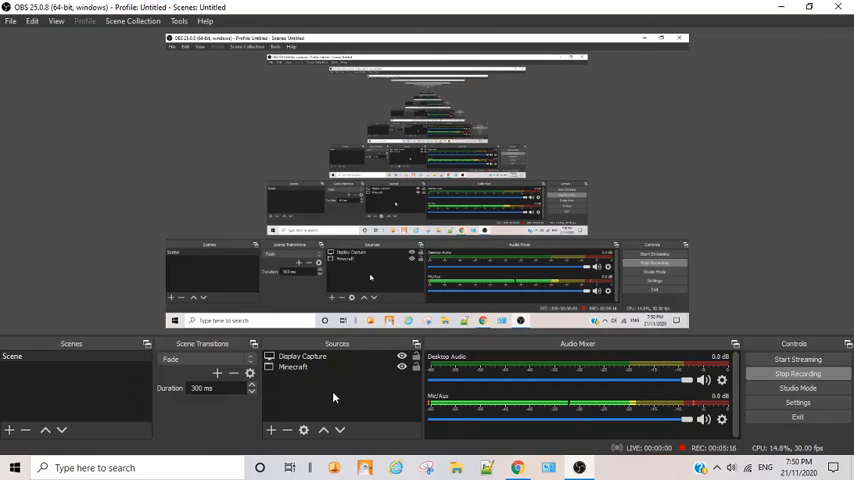